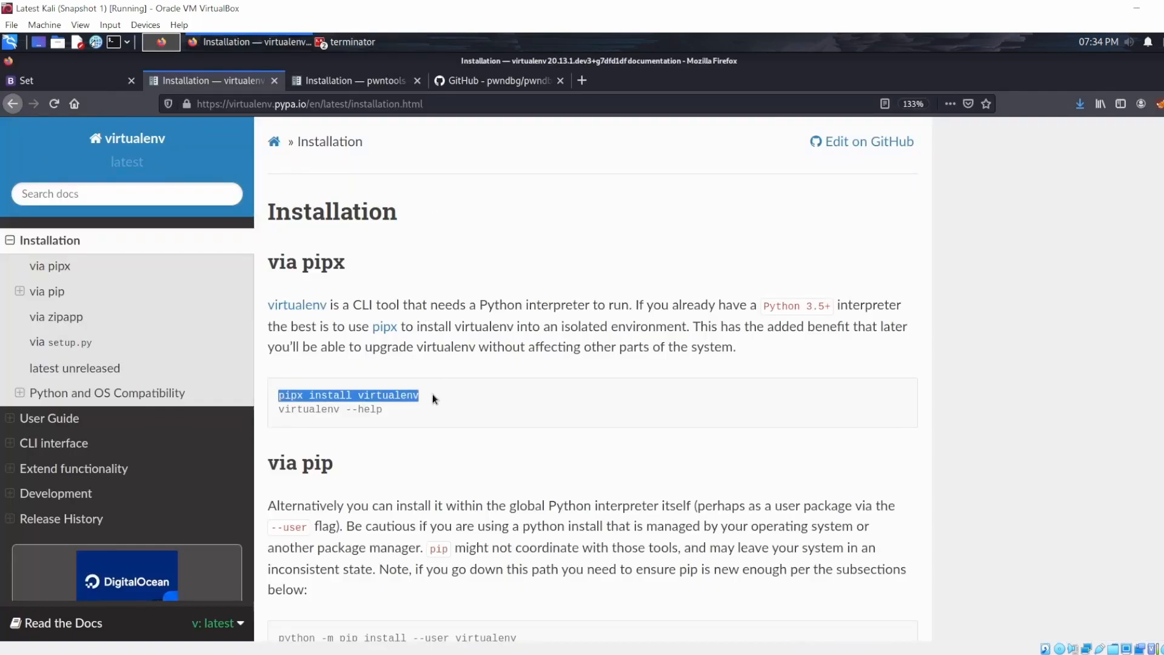
mouse_move(427, 377)
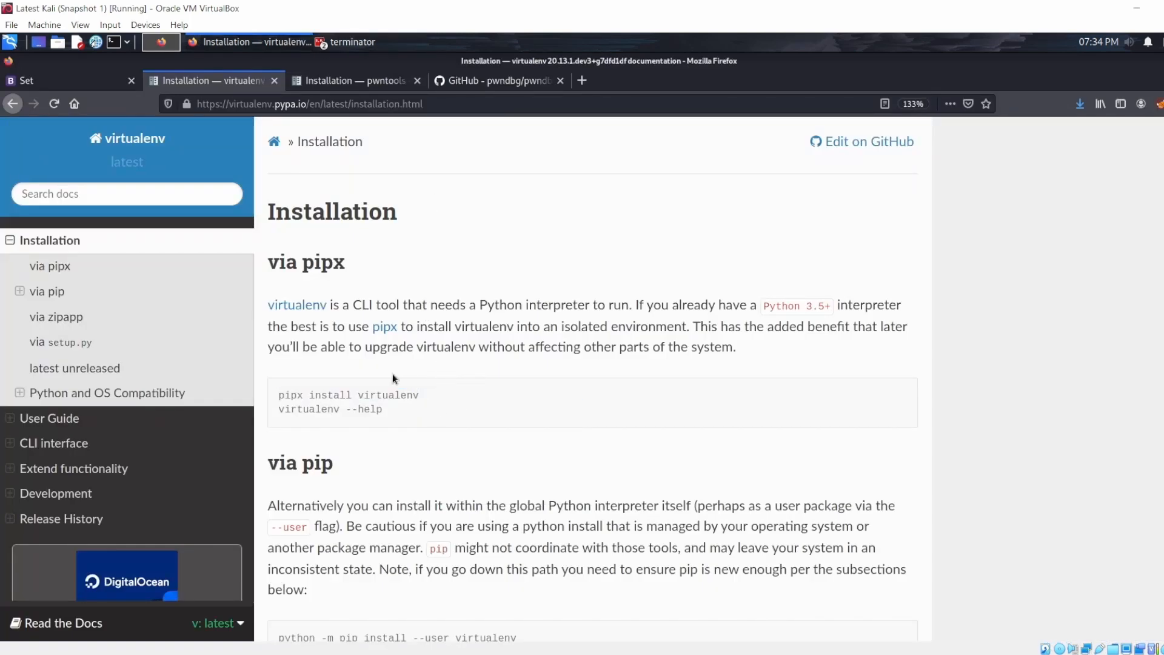
mouse_move(365, 53)
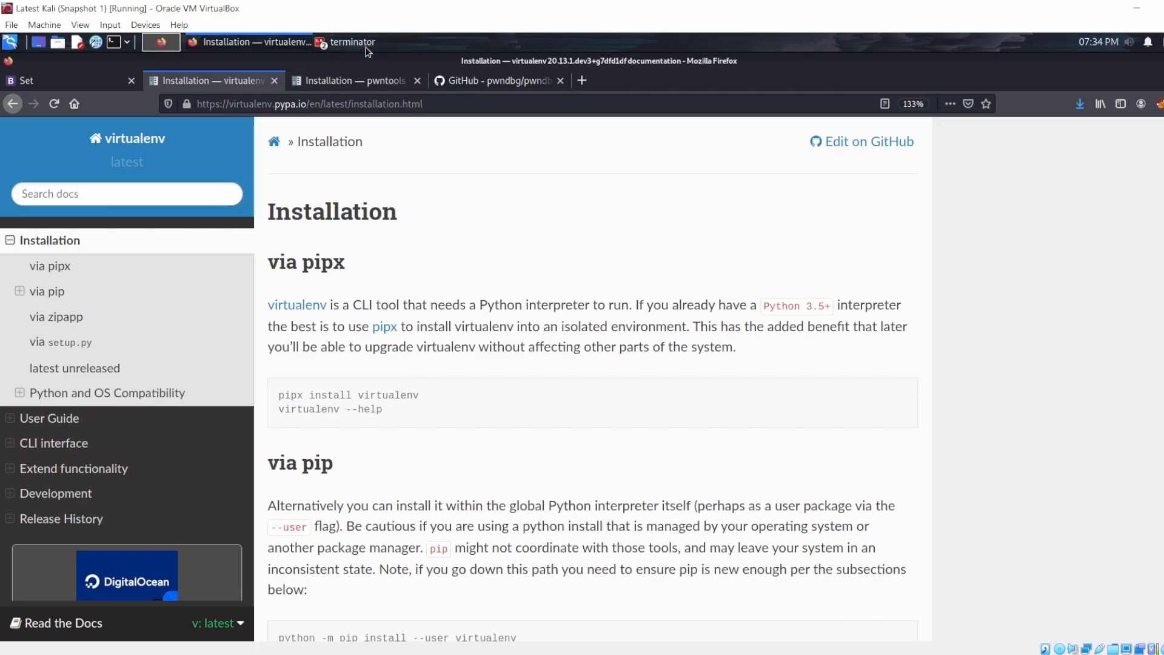
Step: Run 'pipx install virtualenv', then create a Python 2.7 environment with 'virtualenv -p python2.7 venv'
click(349, 42)
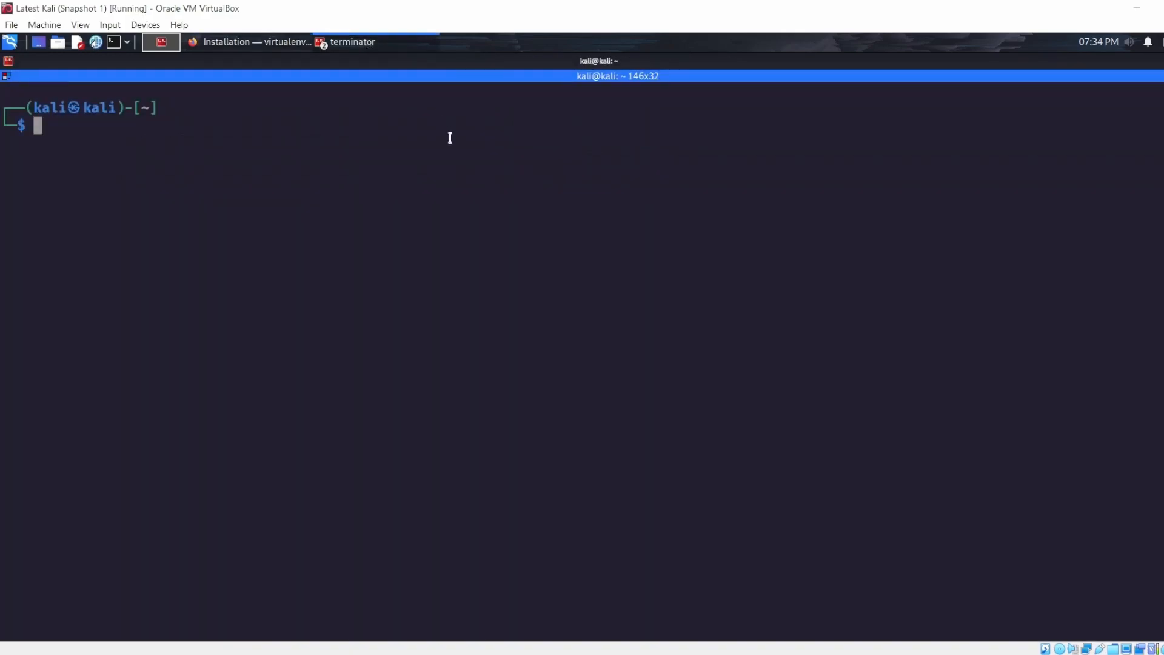
text(pipx install virtualenv)
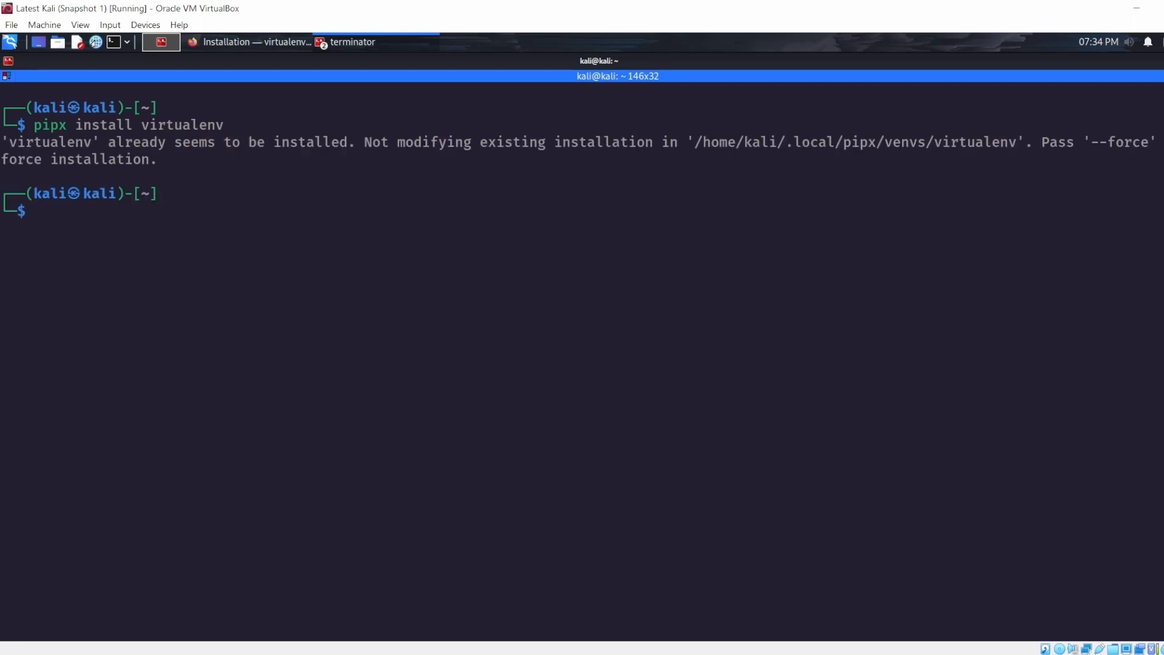
text(virtualenv -p python2.7 venv)
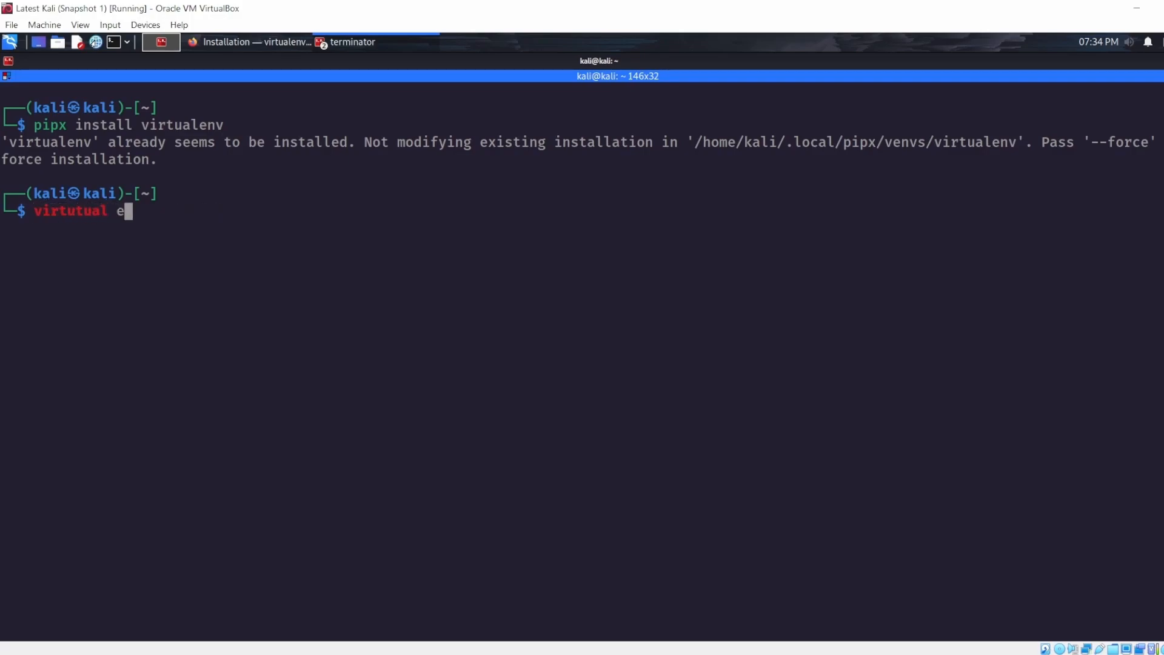
key(BackSpace)
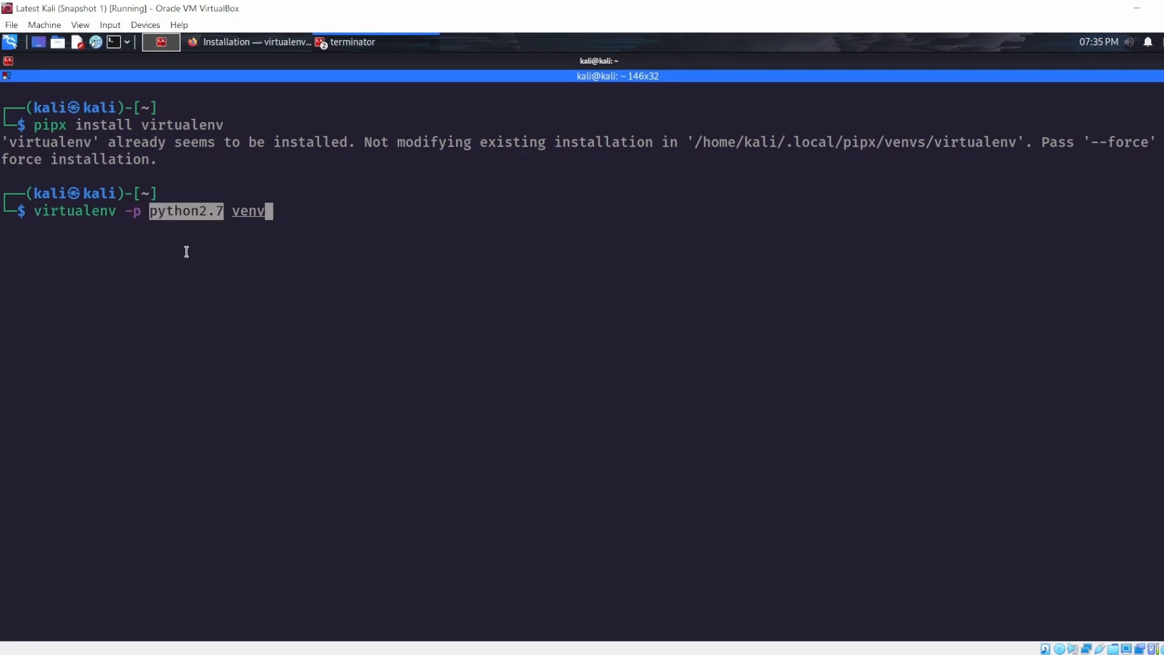
mouse_move(209, 292)
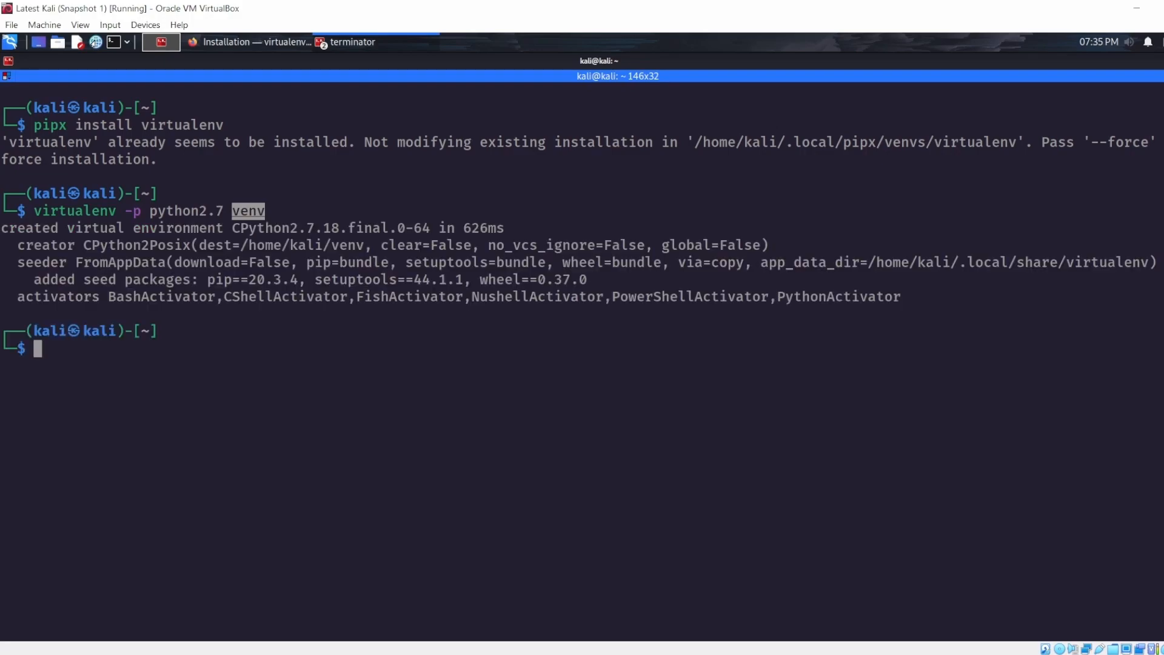
Step: List the home folder to find venv and activate it with 'source venv/bin/activate'
text(ls)
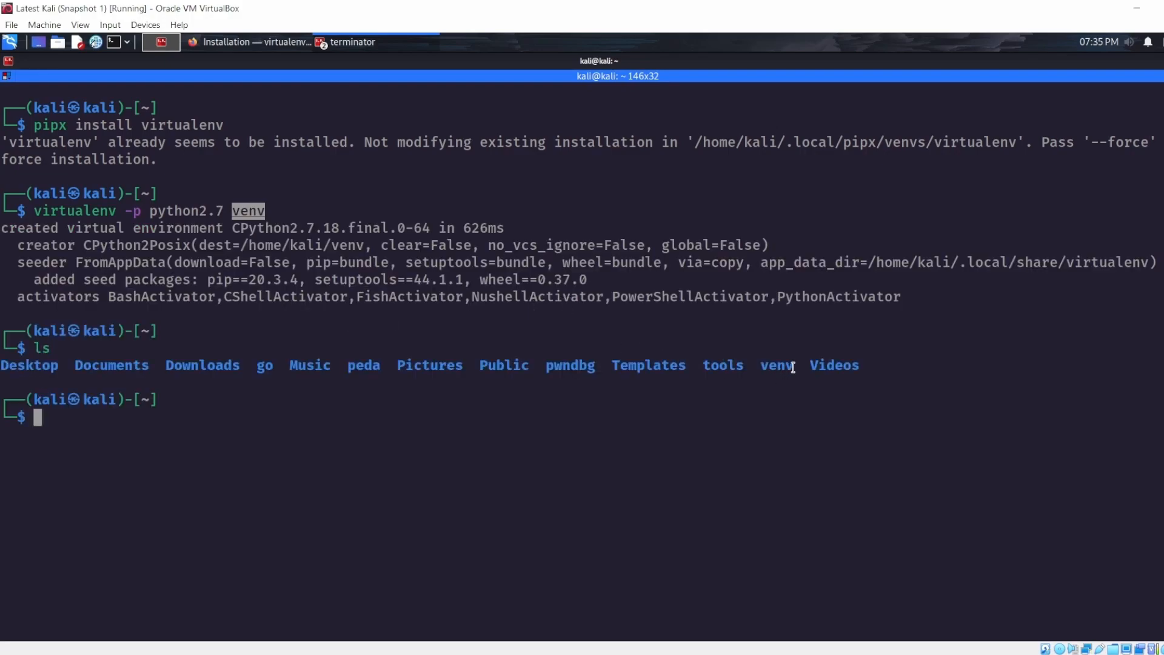
double_click(776, 365)
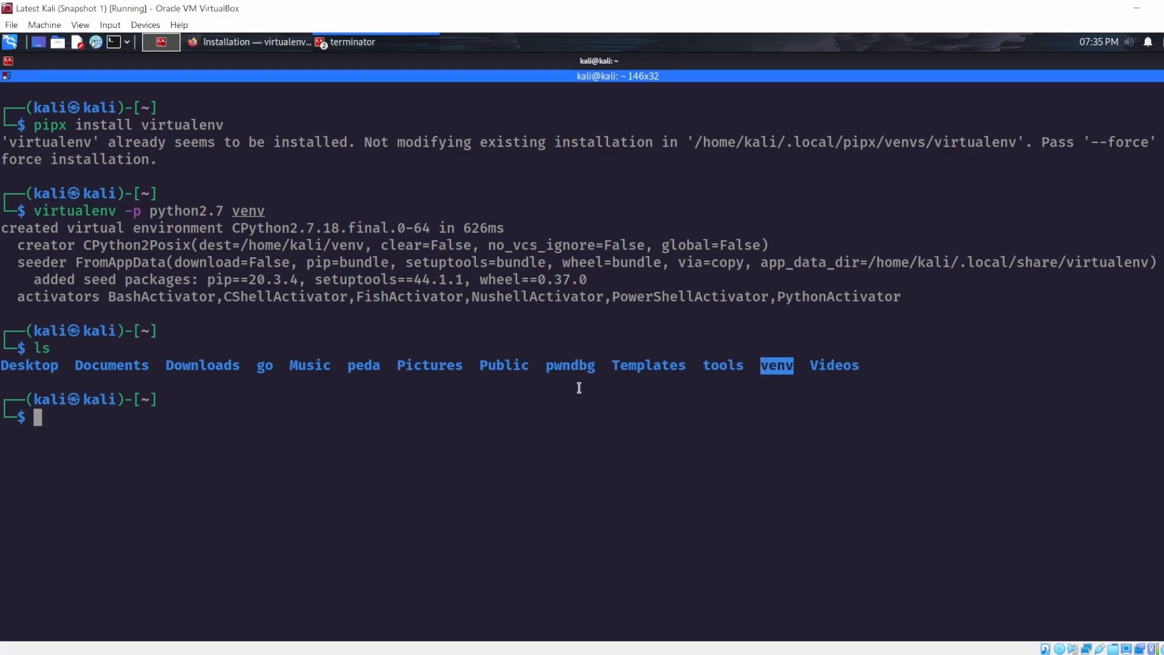
text(source venv/bin/activate)
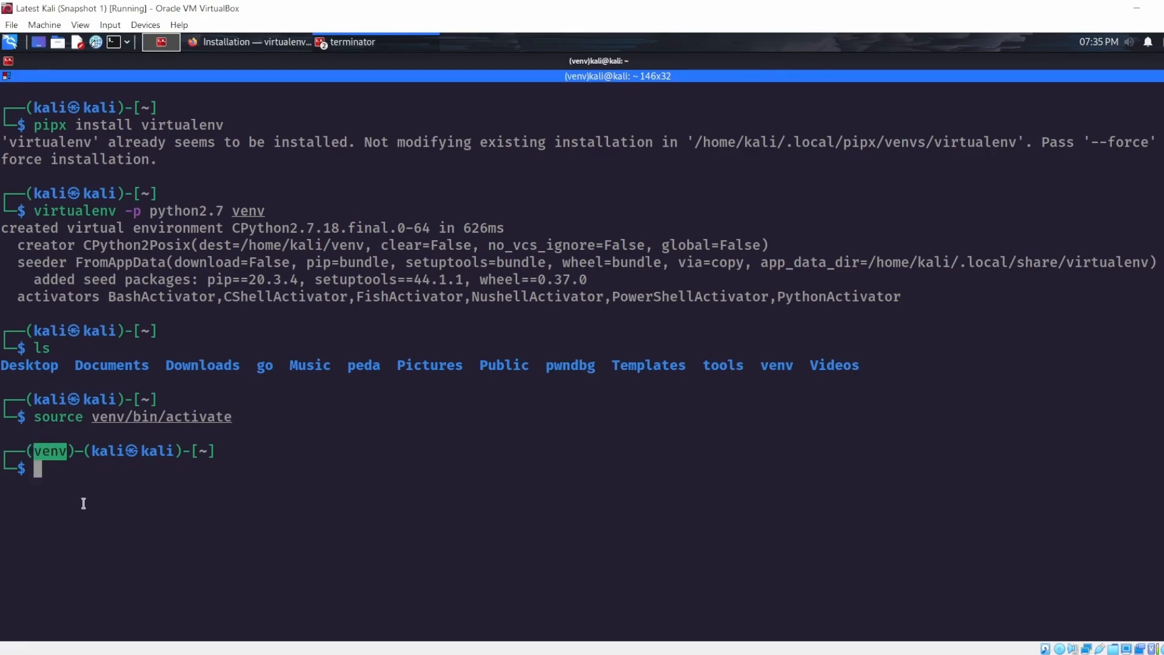
Step: Launch python inside venv, confirm version 2.7.18, and leave the interpreter with exit()
text(ptyt)
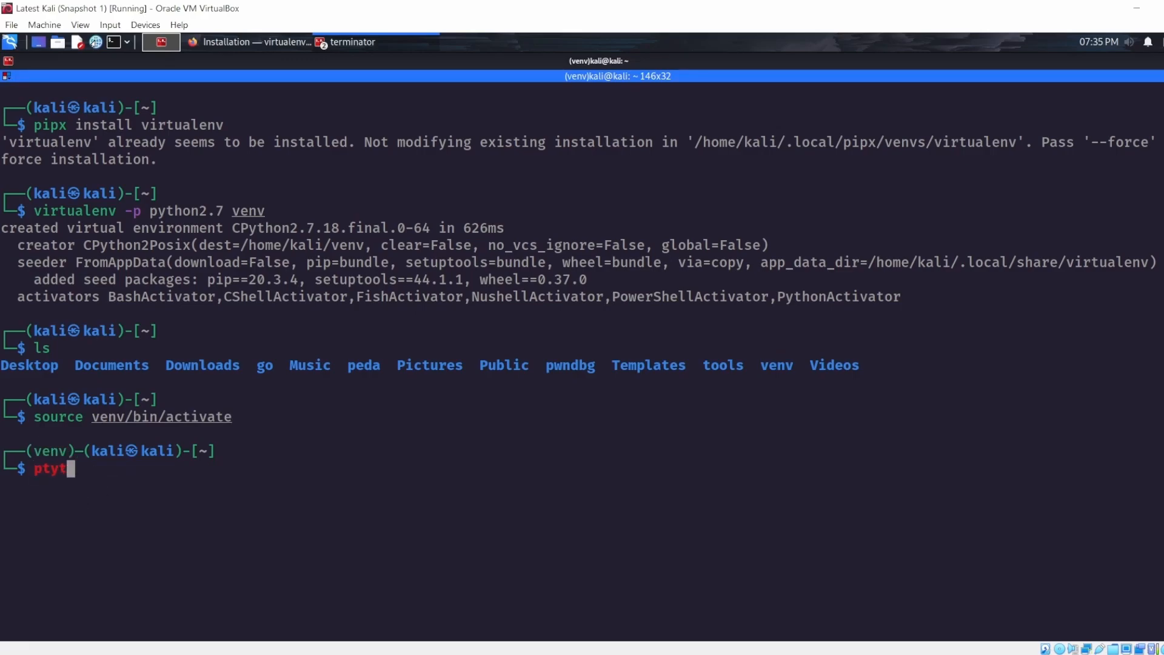
text(python3 /opt/impacket/examples/smbserver.py share . -smb2support)
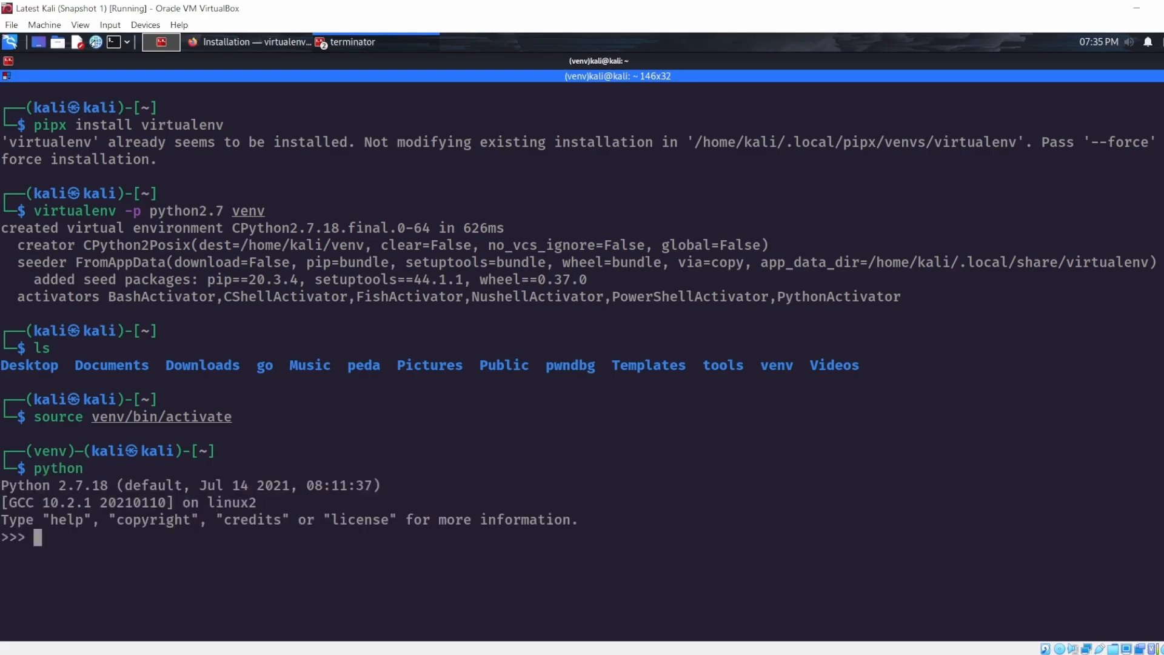
double_click(81, 485)
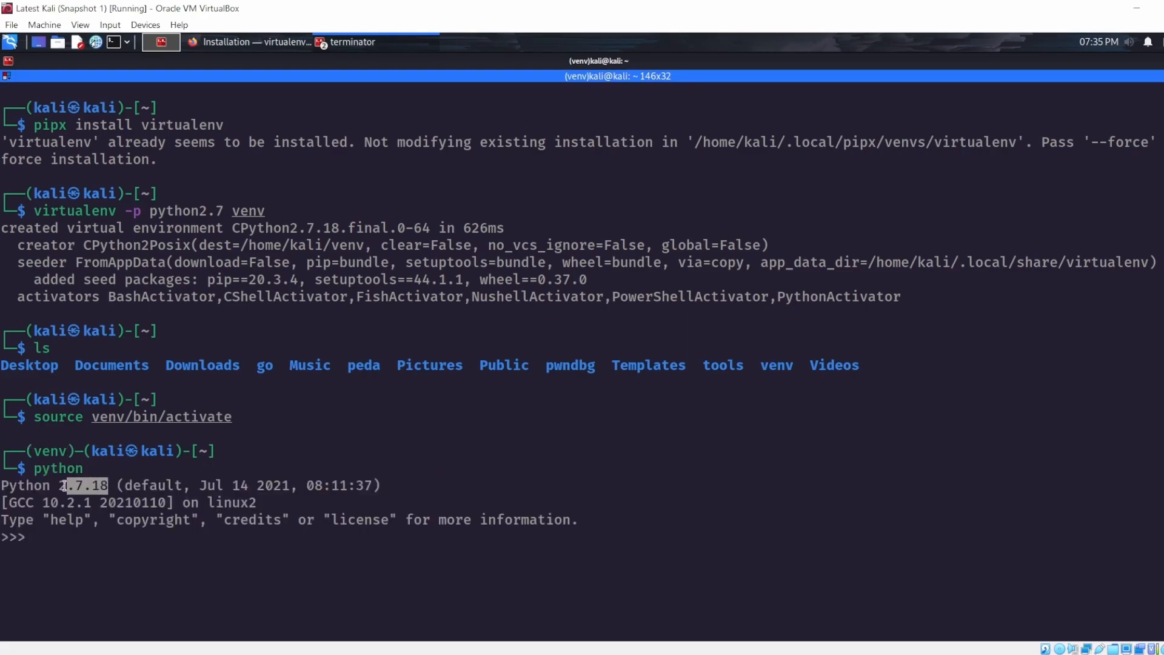
text(exit())
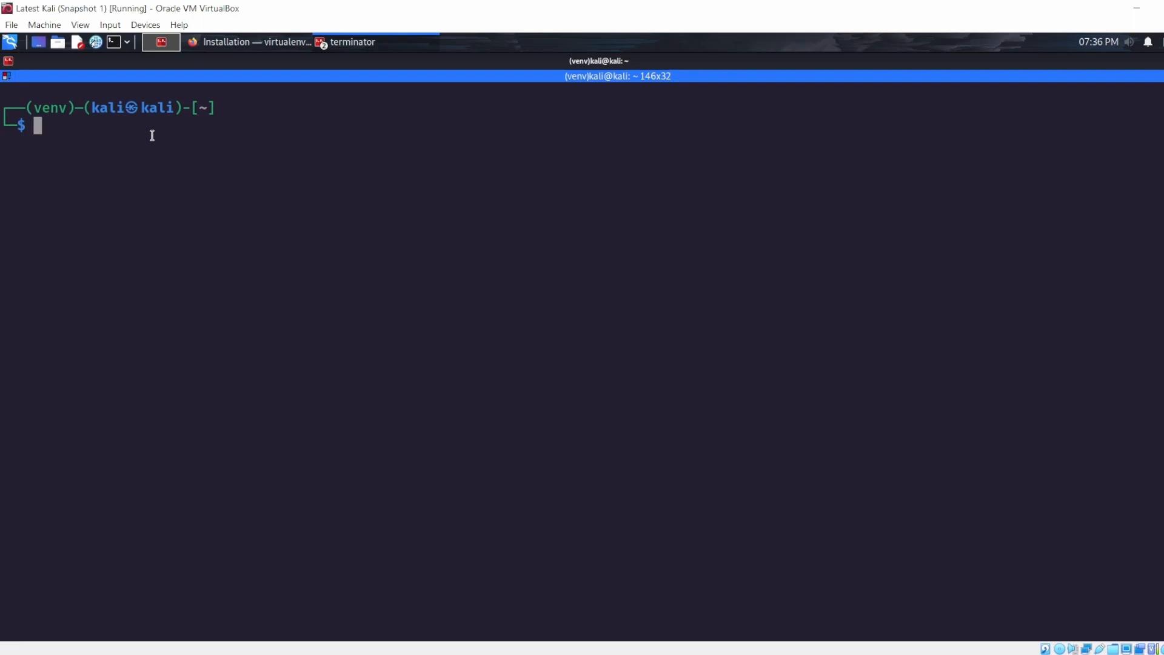
Step: Deactivate venv, reactivate it via 'source venv/bin/activate', check python and clear the screen
text(deactiavte)
text(deactivte)
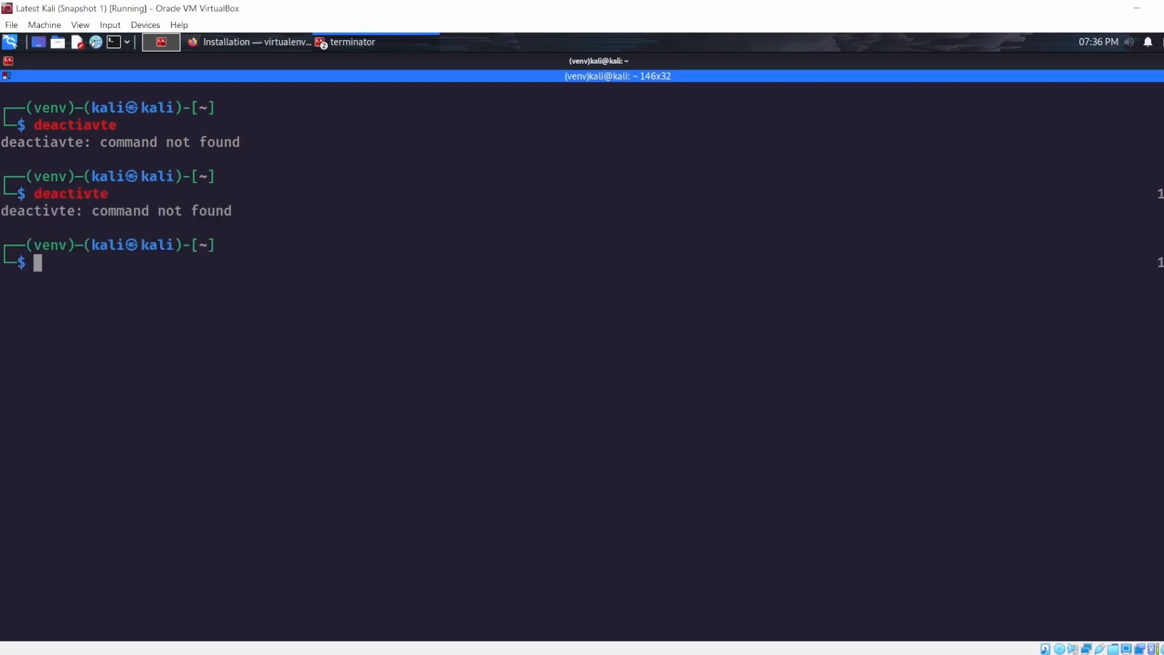
text(dig windcorp.thm @any 10.10.3.139)
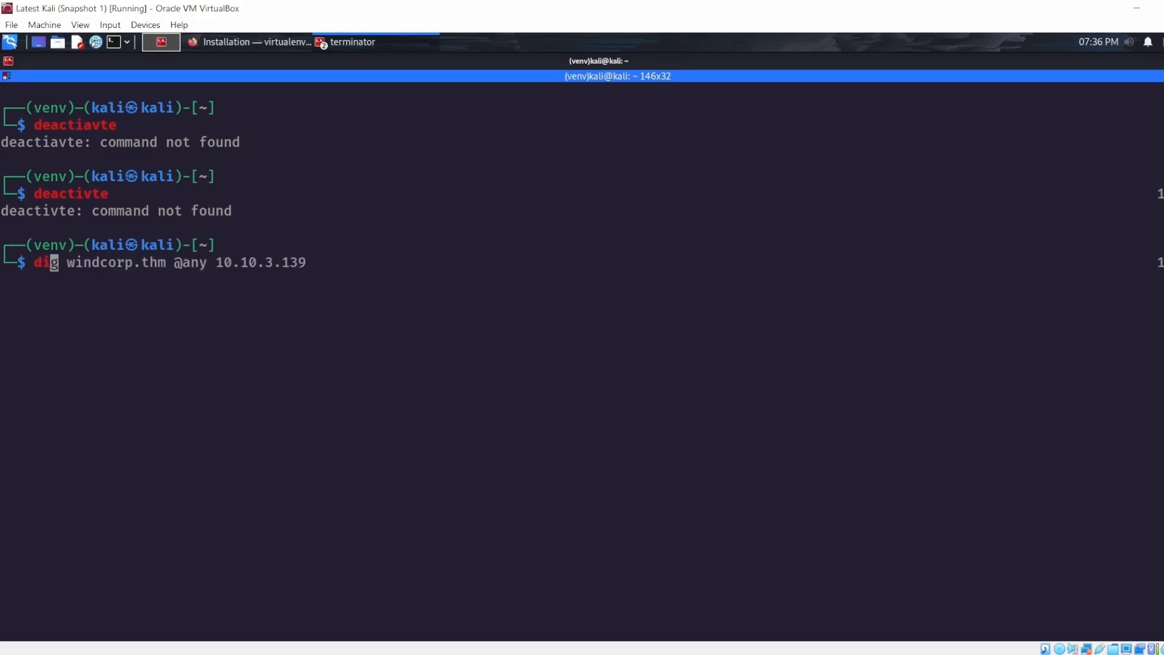
key(Up)
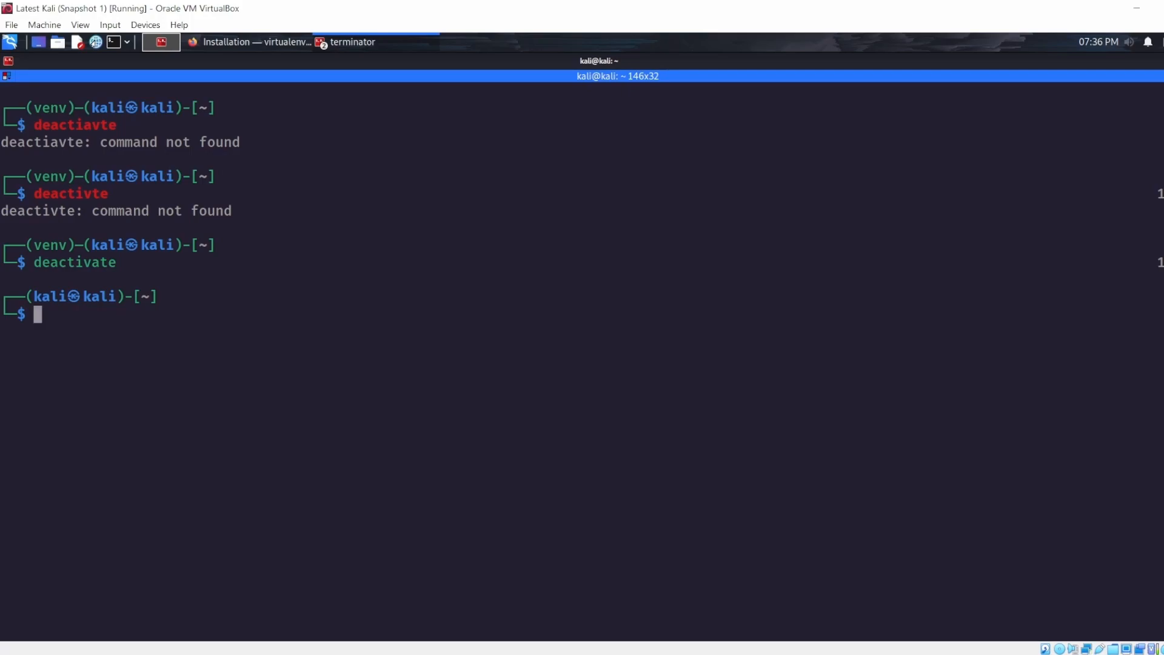
text(python)
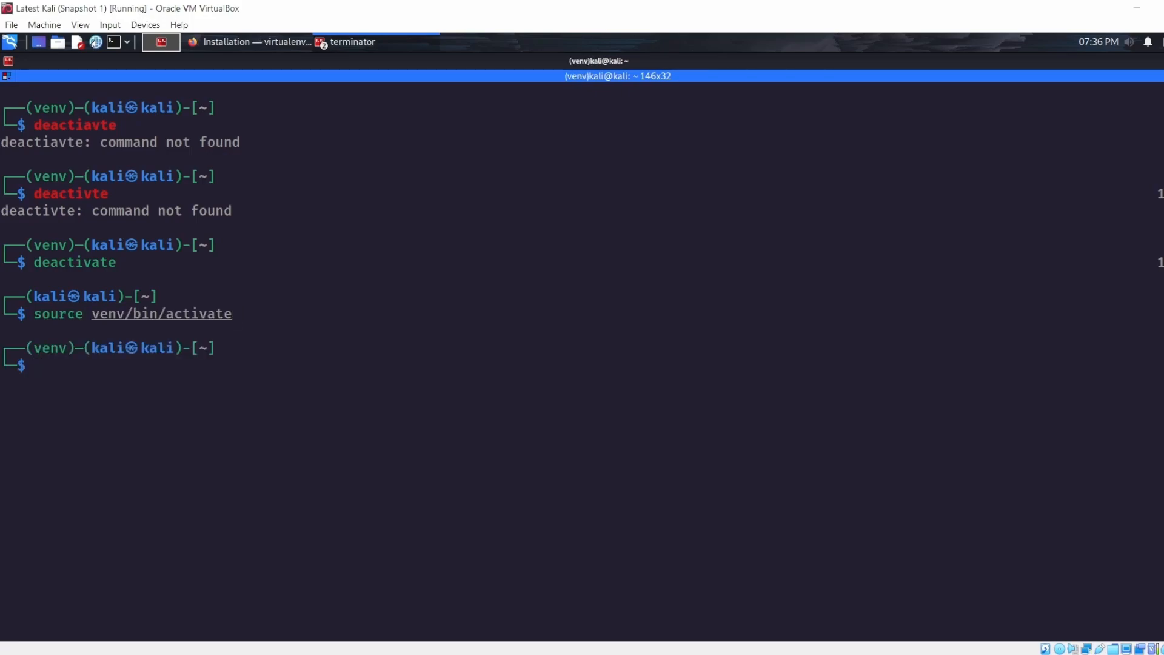
text(clear)
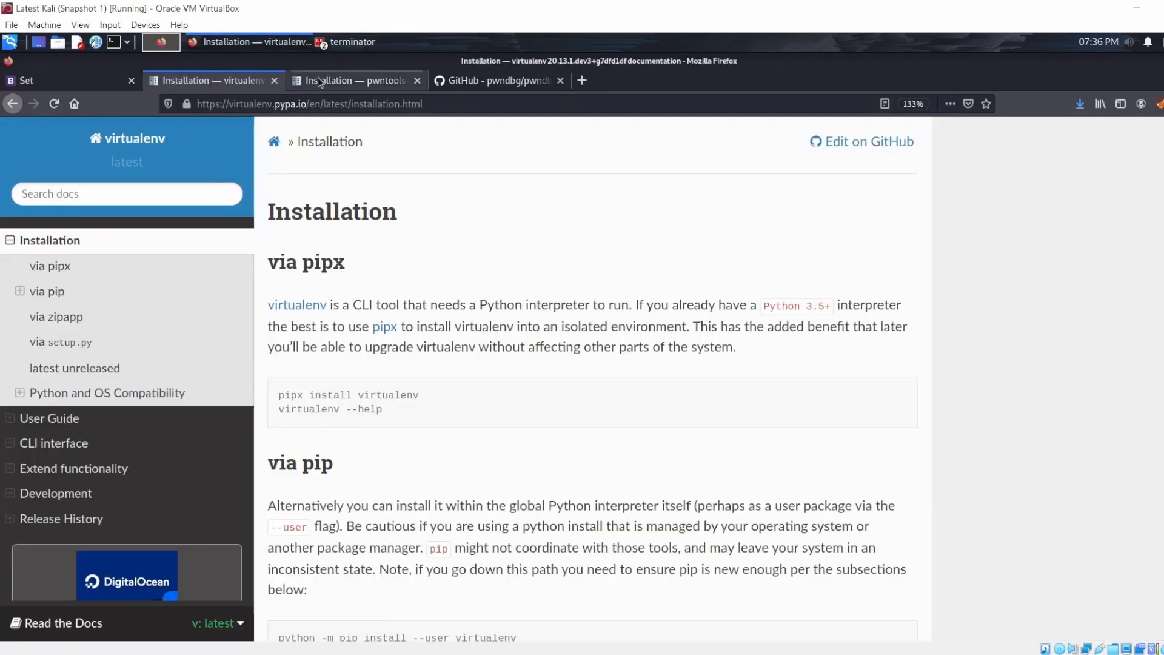
Step: On the pwntools Installation page, select the apt-get install dependencies command for copying
click(350, 80)
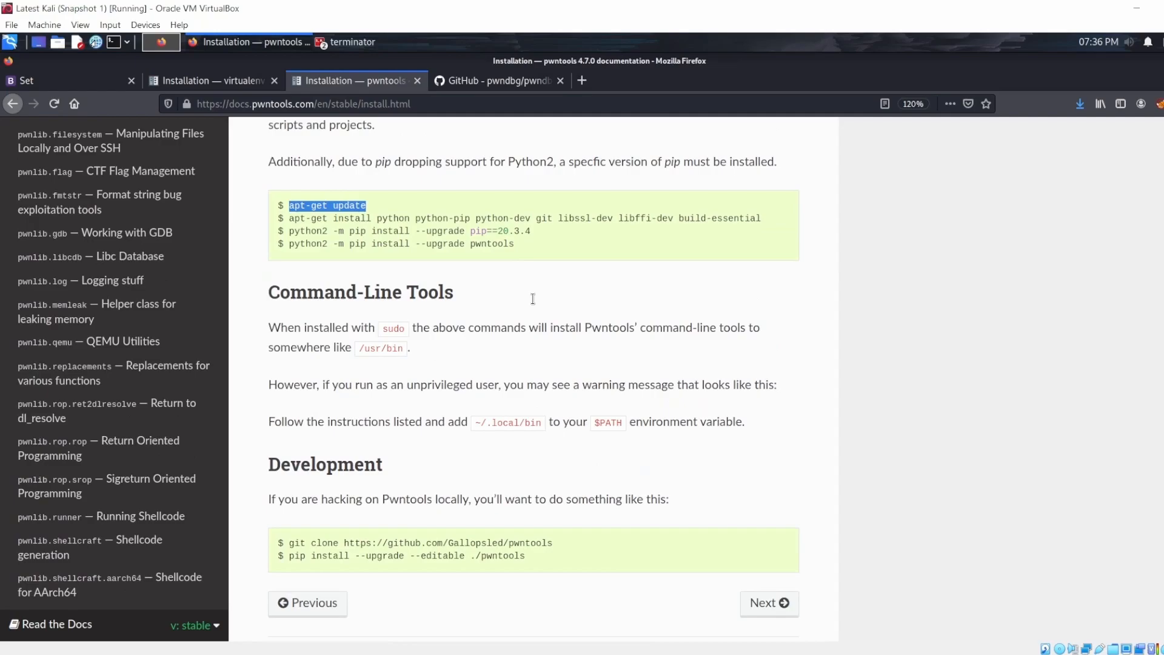
scroll(down, 3)
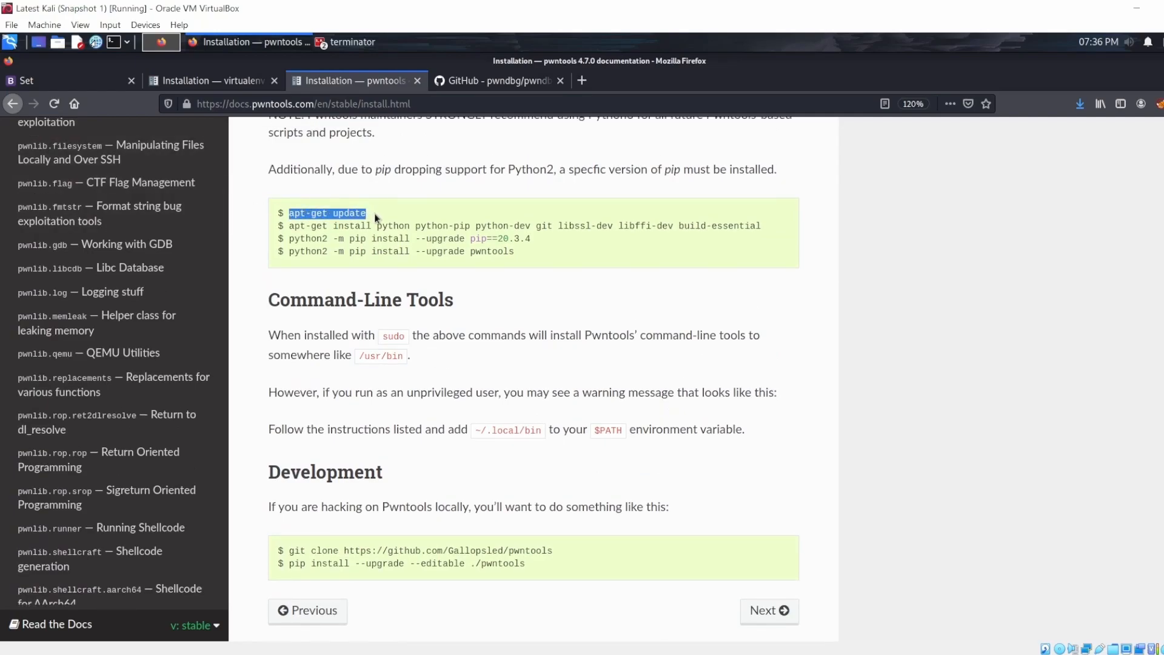
click(312, 226)
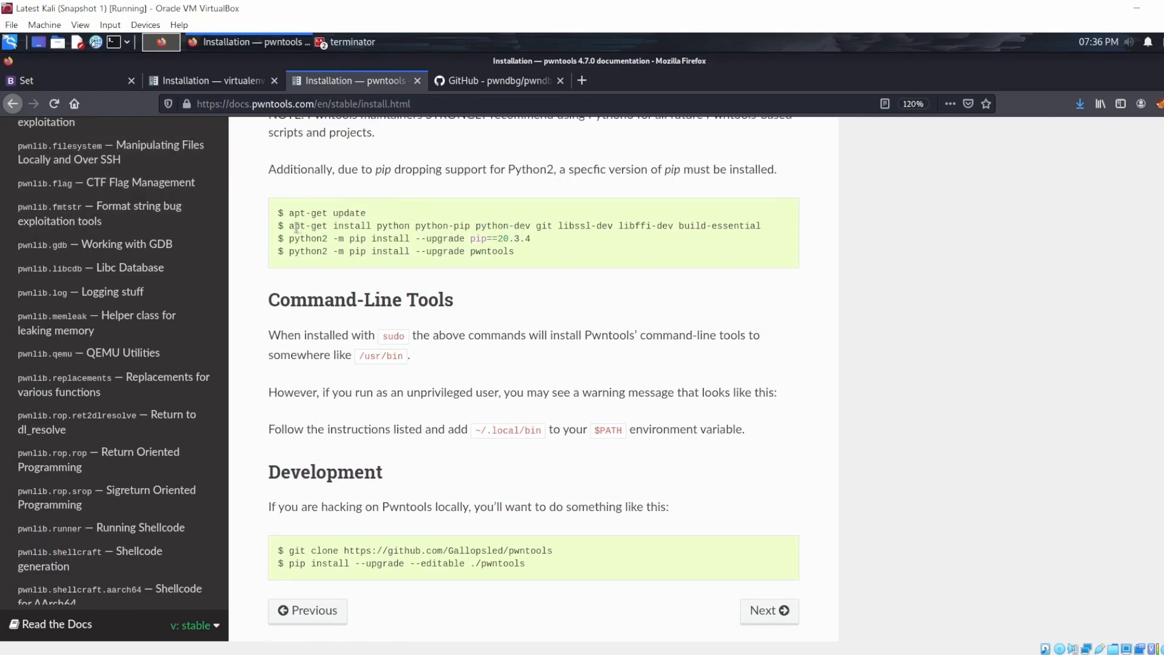
drag(290, 226, 717, 226)
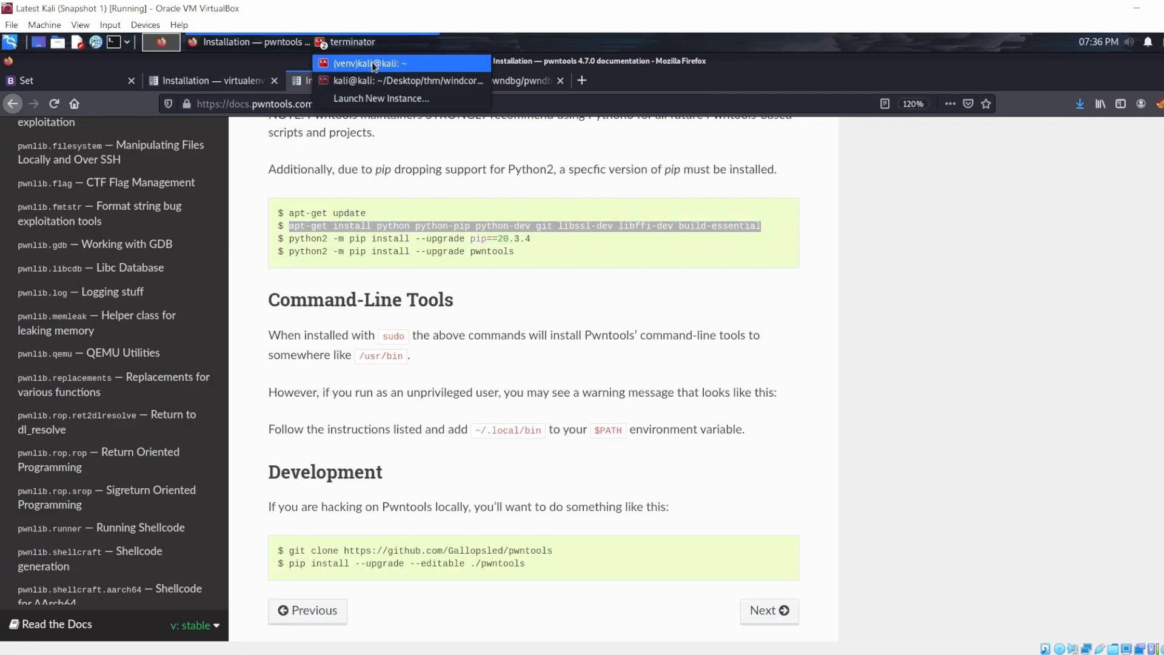
Step: Rerun the apt-get install dependencies command with sudo after the permission error
click(375, 63)
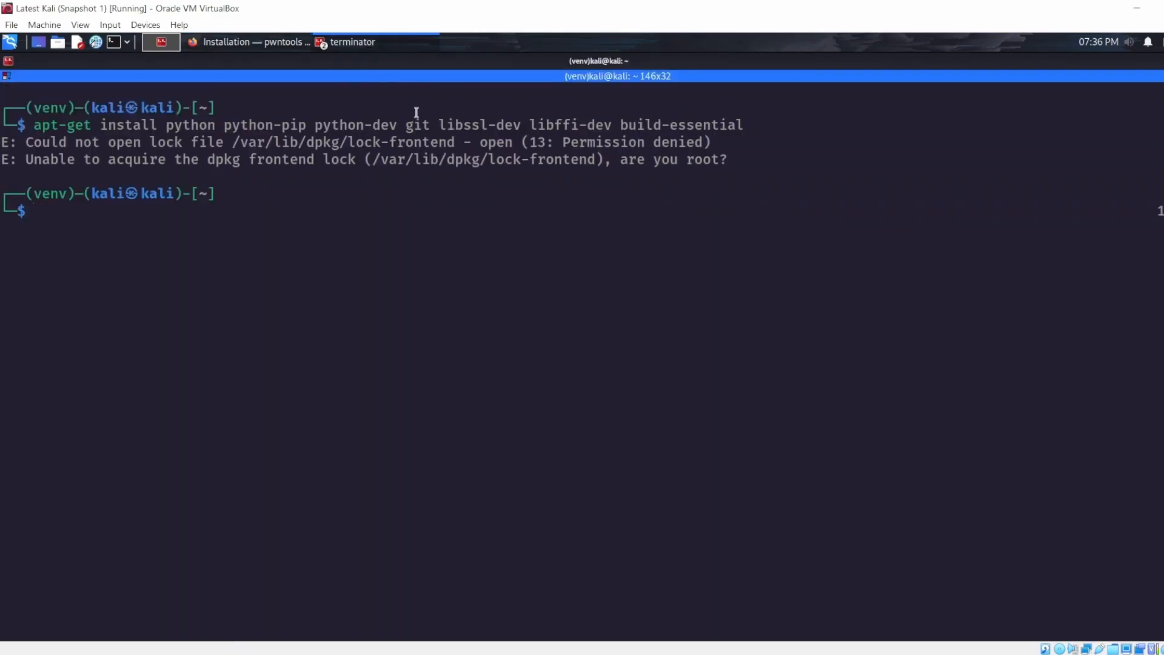
key(Up)
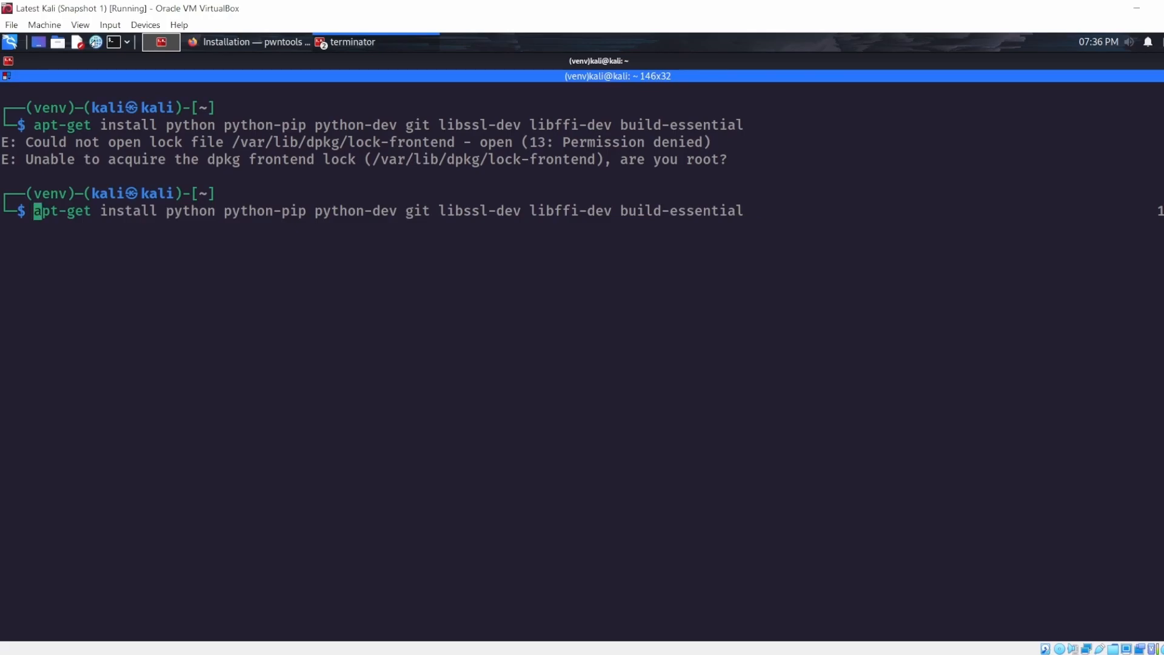
text(sudo)
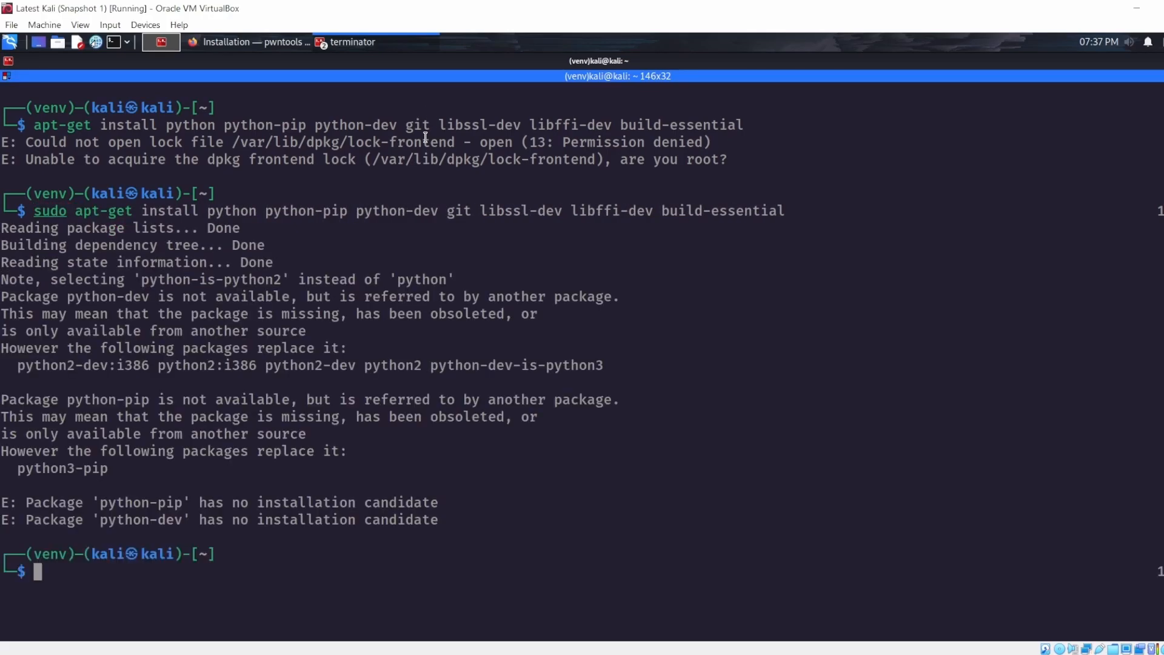
mouse_move(39, 492)
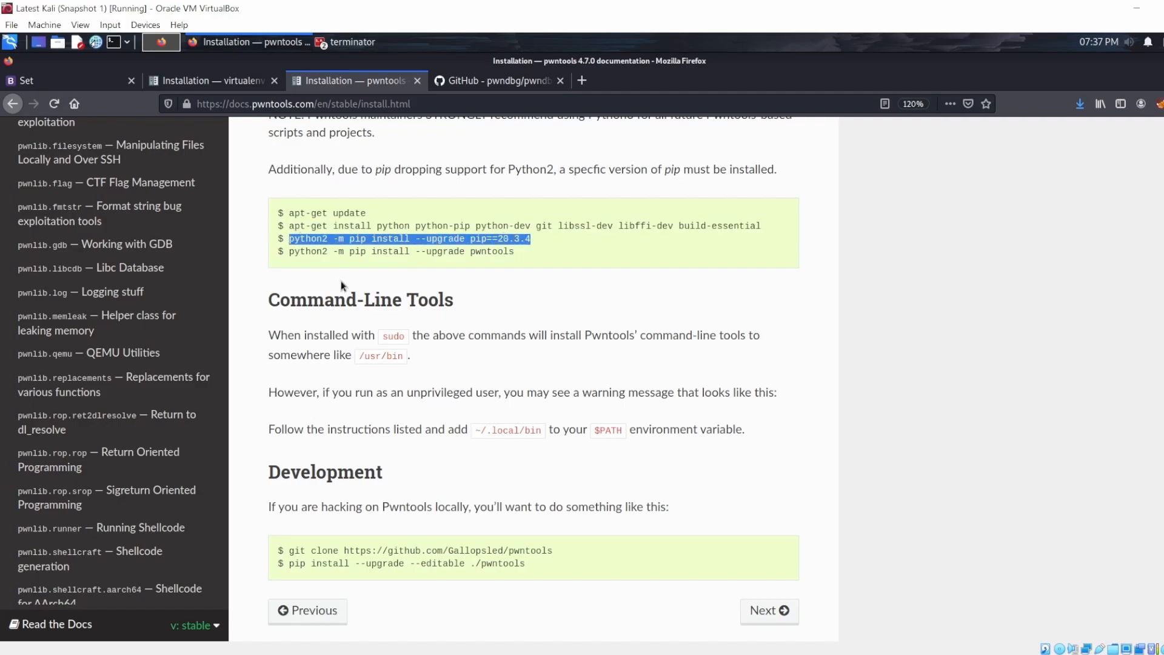
Step: In the venv terminal, install pwntools with 'python2 -m pip install --upgrade pwntools'
click(345, 41)
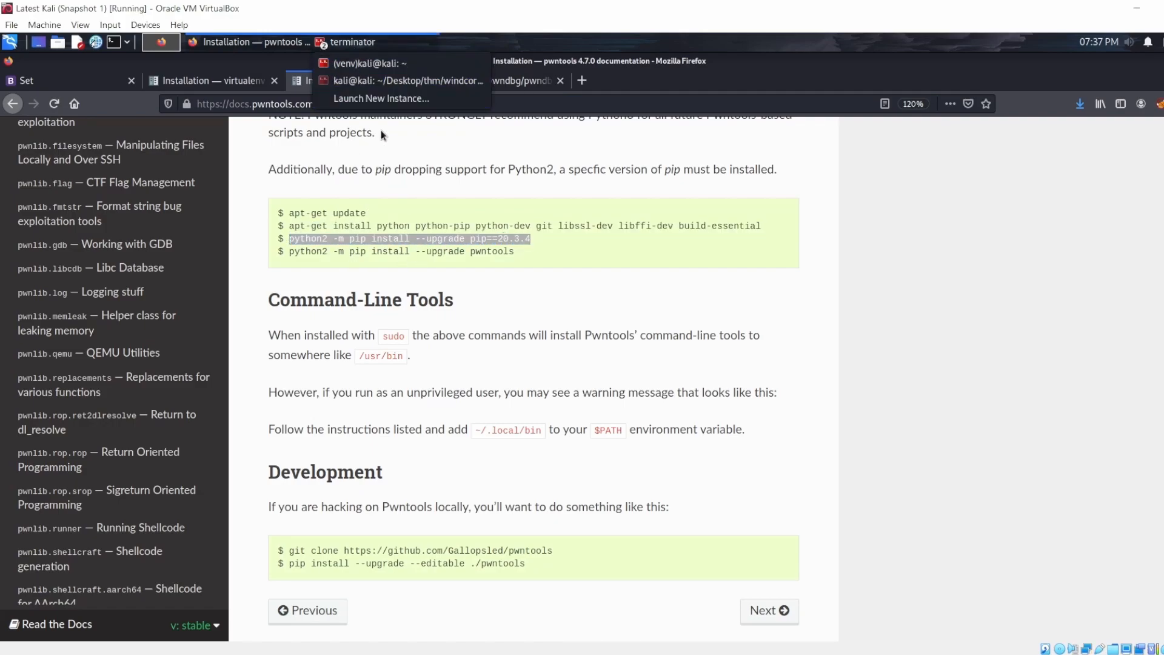
click(352, 41)
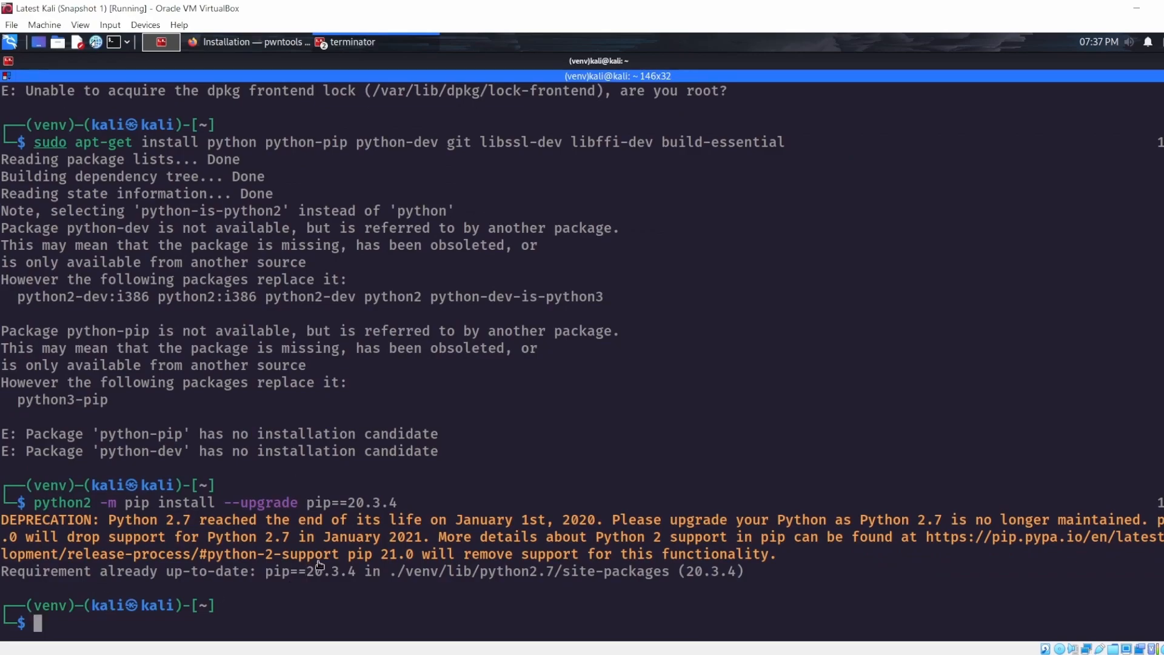
text(python2 -m pip install --upgrade pwntools)
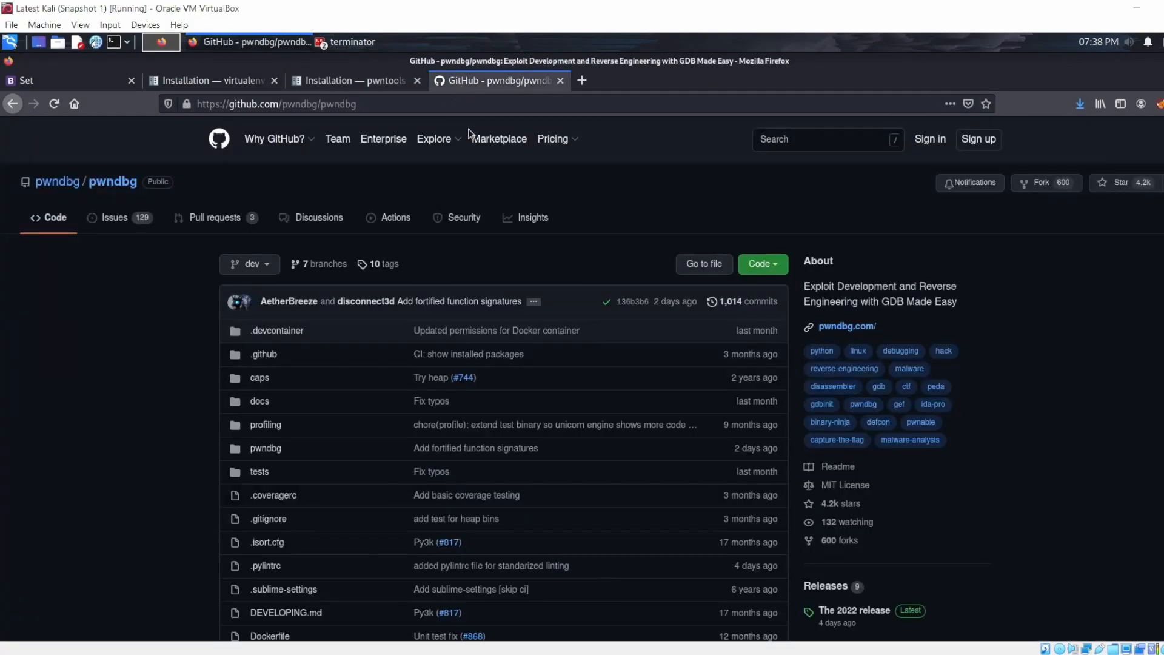
mouse_move(370, 60)
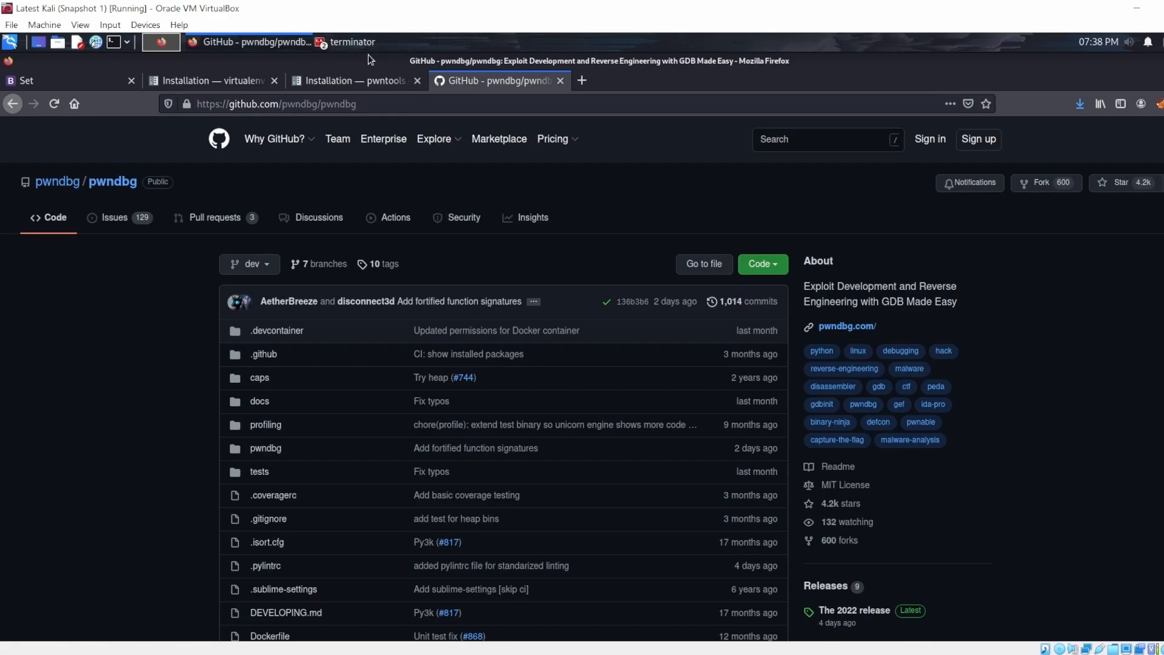
Step: Return to the terminal and confirm pwntools and its dependencies installed successfully in venv
click(346, 41)
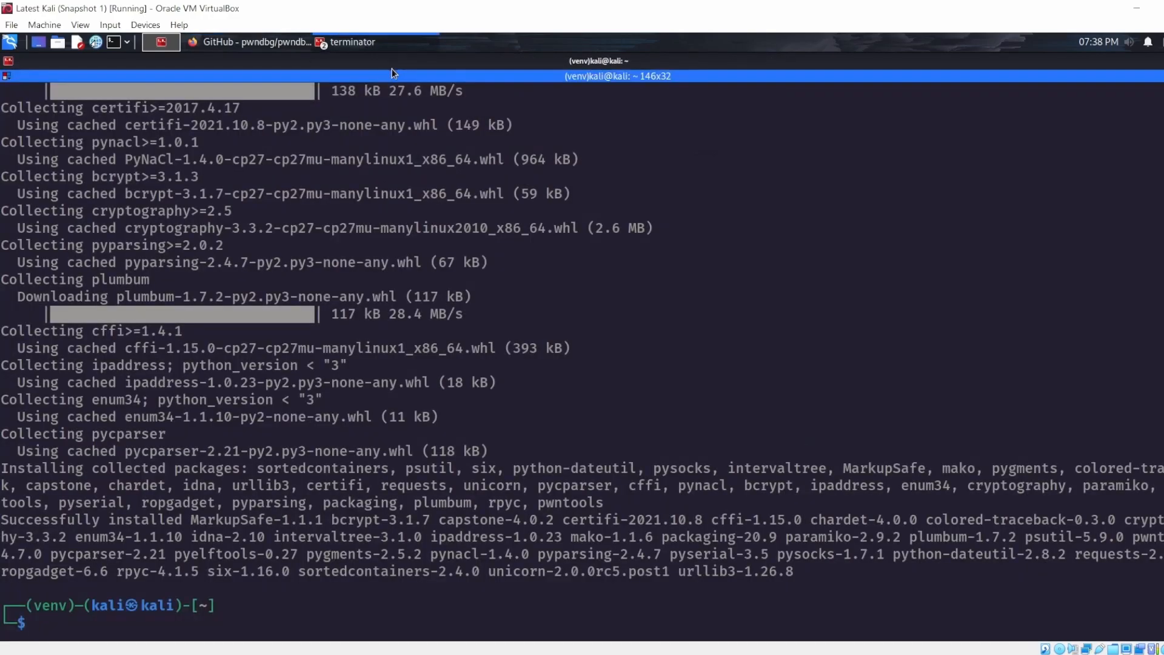